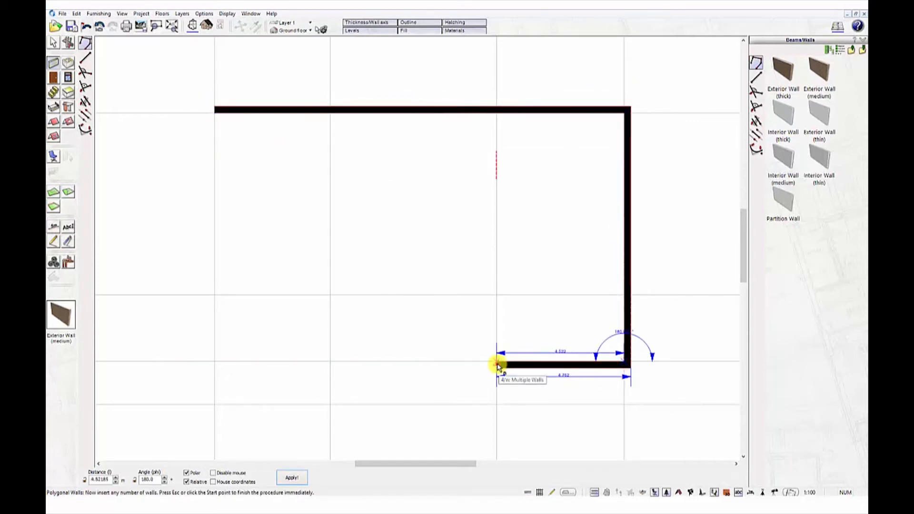
Set the two wall corners where the bottom outline jogs downward.
click(497, 365)
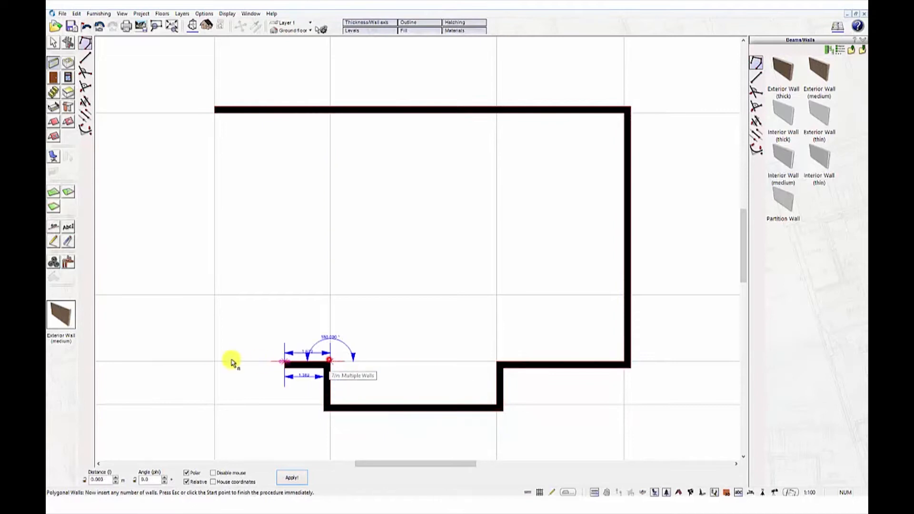
click(328, 360)
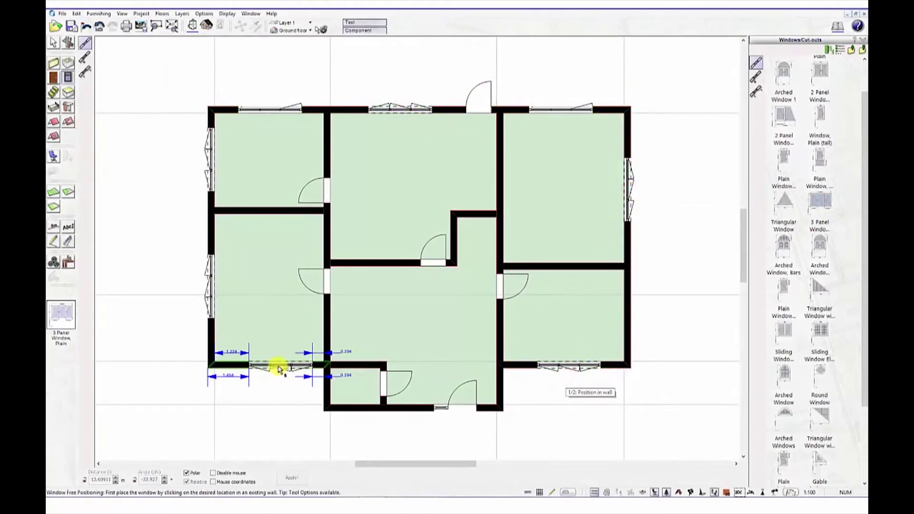
Place a family-room window and make the hall staircase solid with a wall underneath.
click(274, 367)
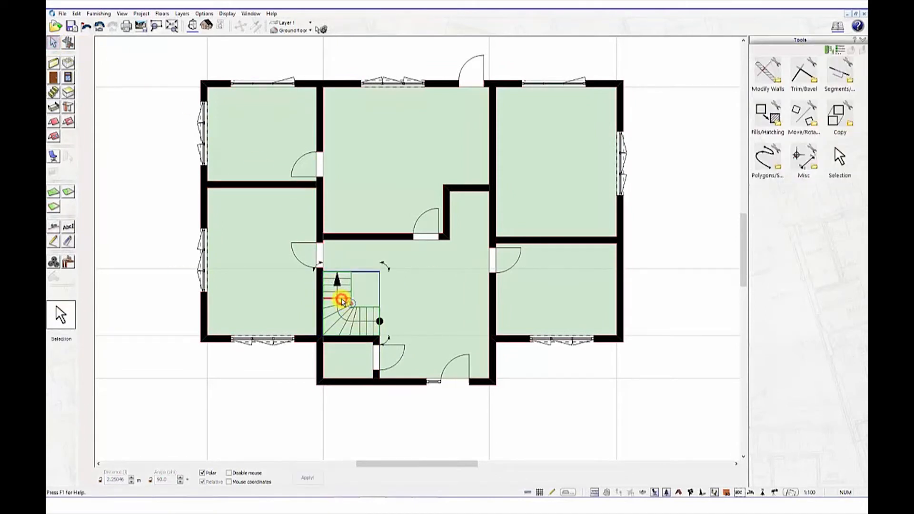
double_click(341, 301)
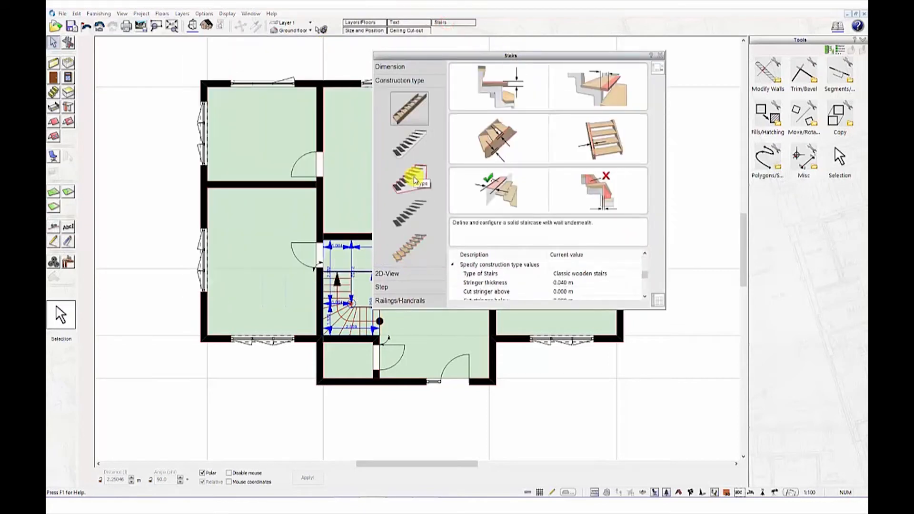
click(597, 87)
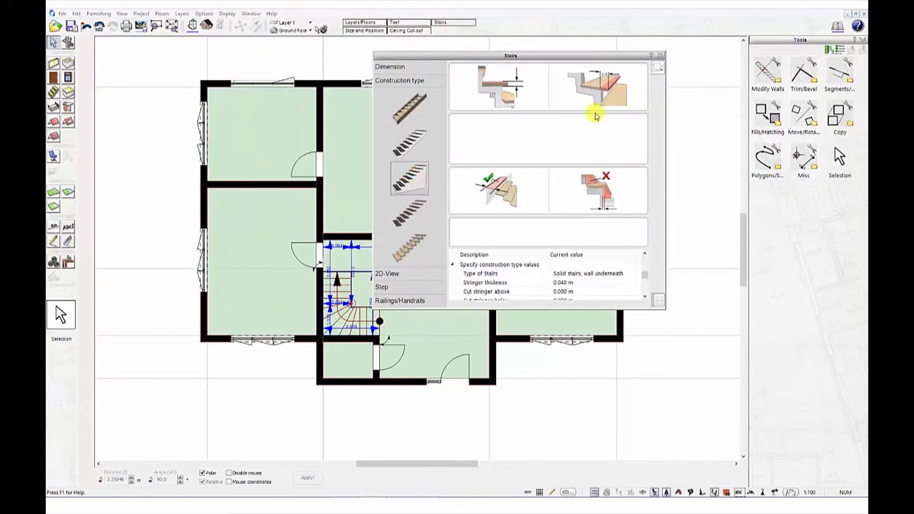
click(204, 26)
text(Living r)
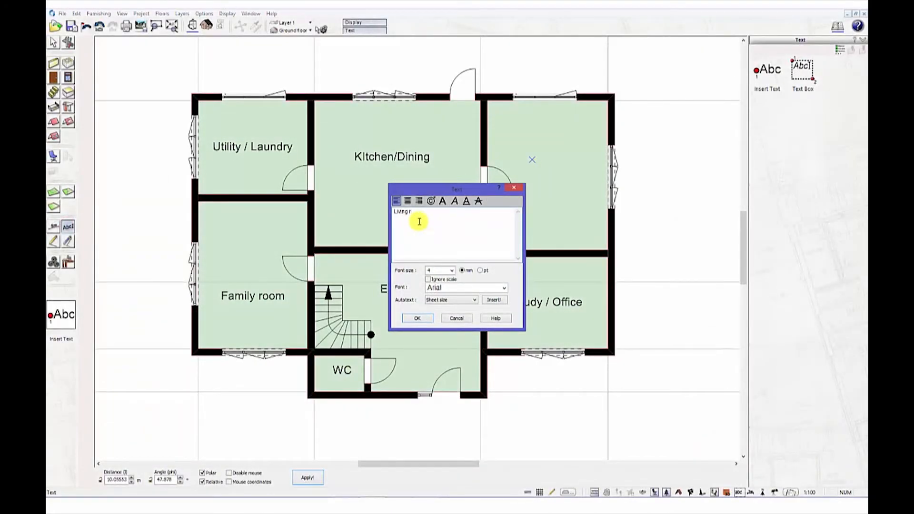
Confirm the Living room name label in the Text dialog.
click(416, 318)
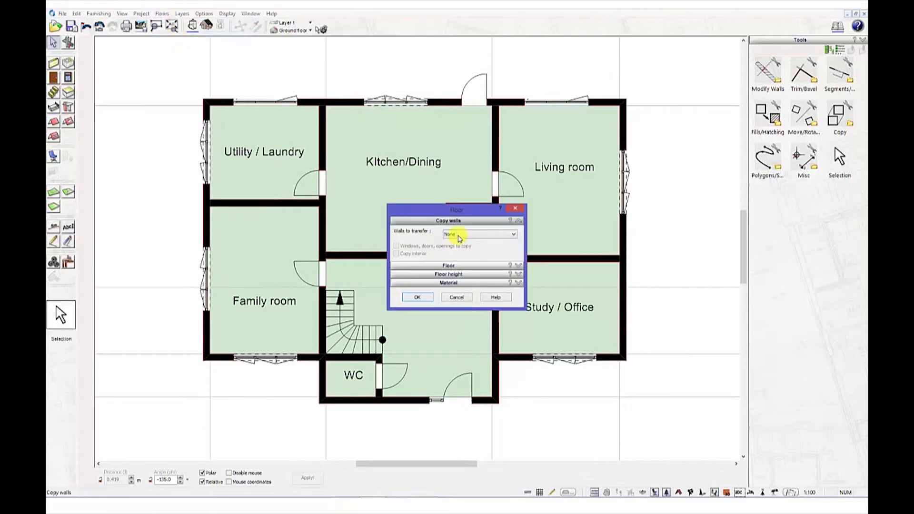
Create Floor 2 copying all walls, windows, doors and openings, then return to the 2D plan.
click(480, 234)
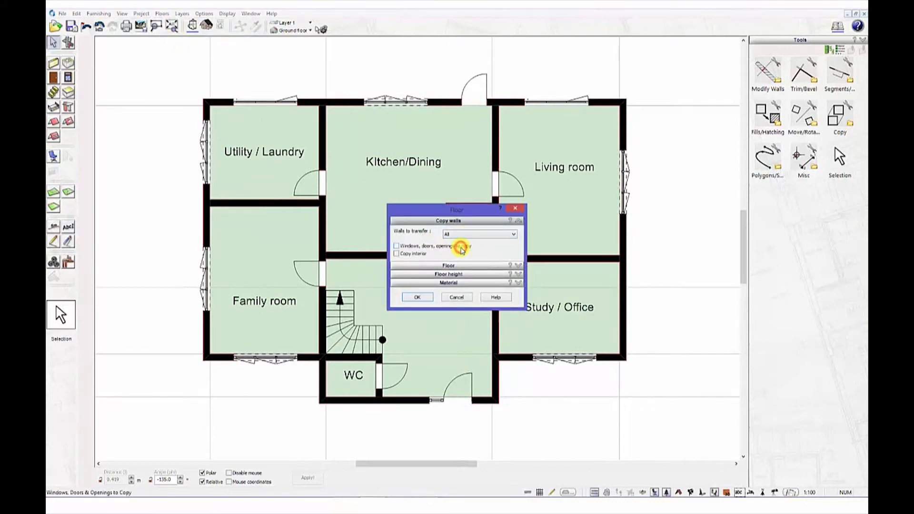
click(396, 245)
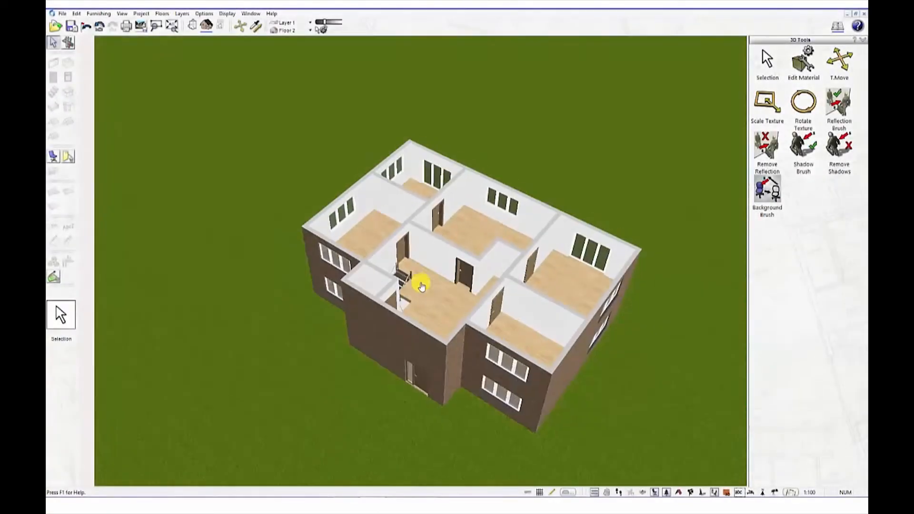
click(191, 26)
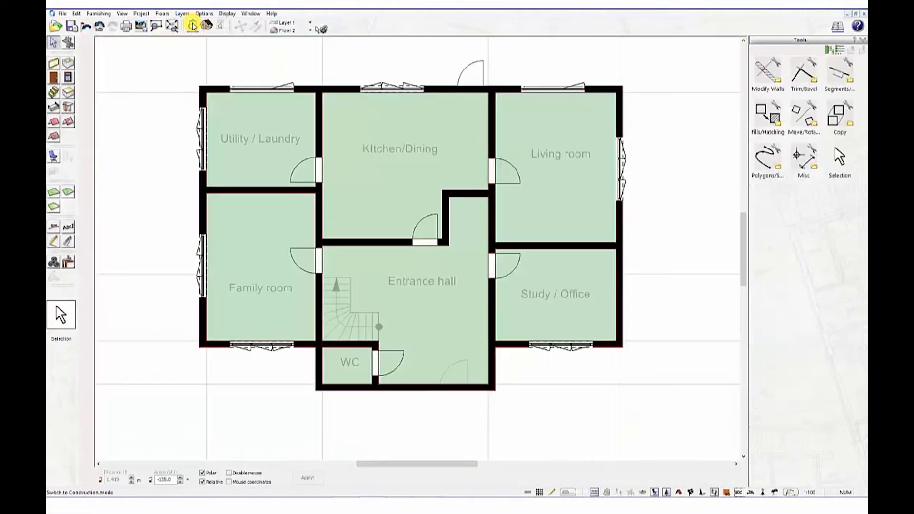
Place a hipped roof over the upper floor and view the house in 3D.
click(422, 393)
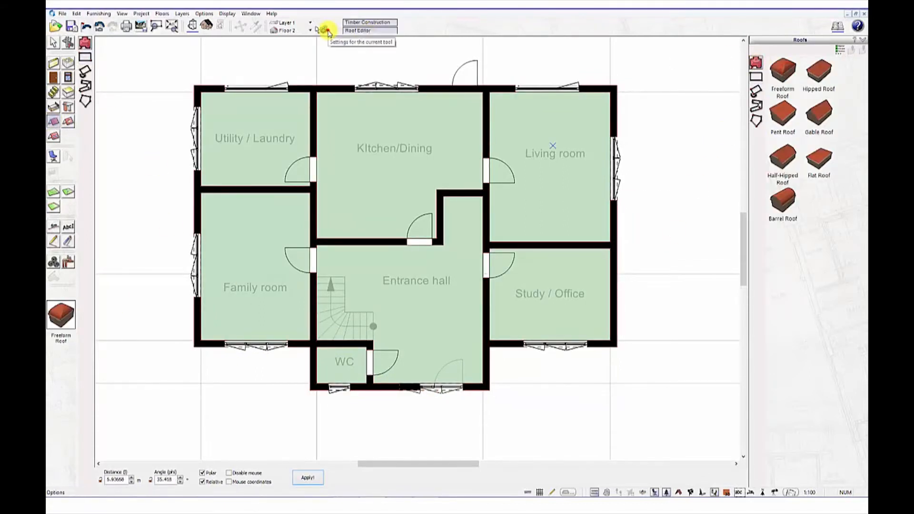
click(324, 29)
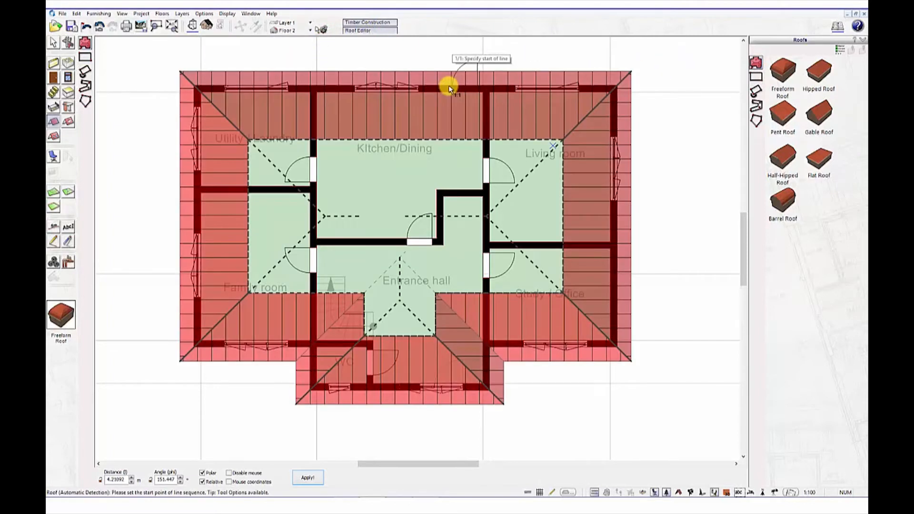
click(203, 26)
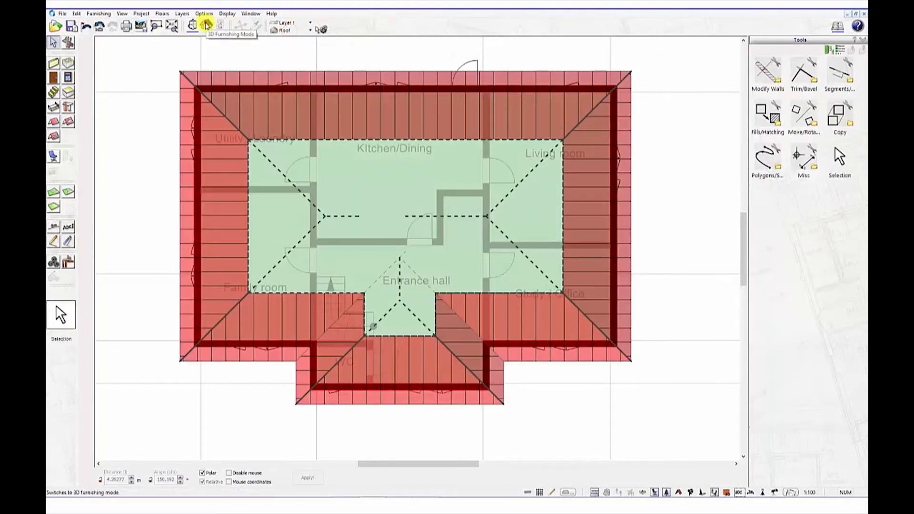
click(191, 27)
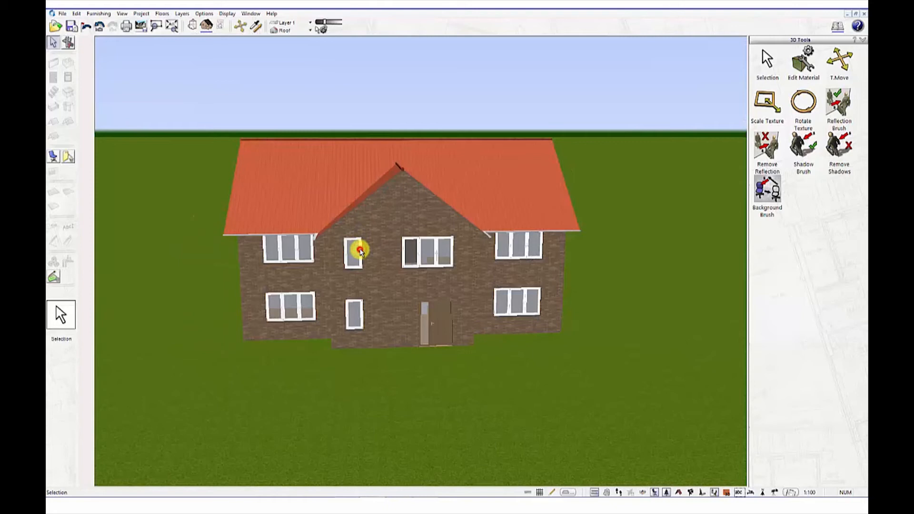
Select the narrow upper-floor window and switch to a different floor.
click(310, 29)
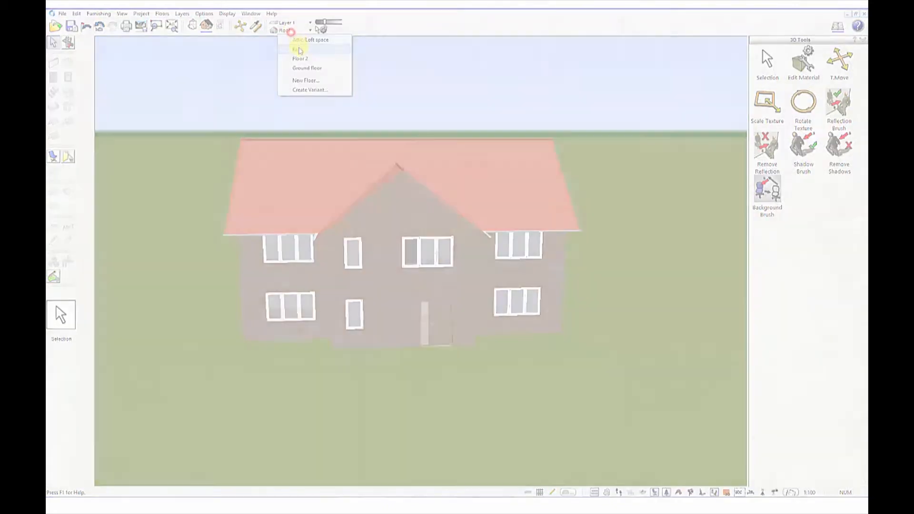
click(303, 59)
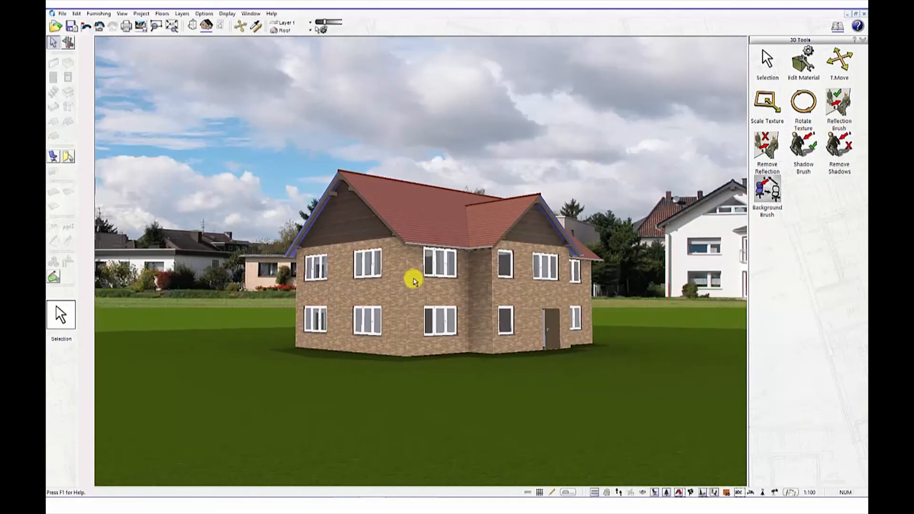
Paint drainage paving in two strokes across the lawn along the house front.
click(52, 278)
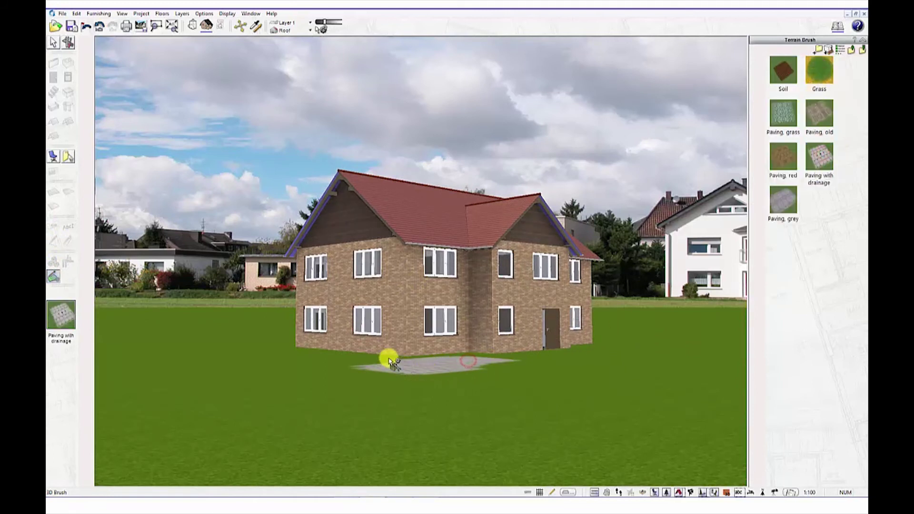
drag(388, 358, 443, 367)
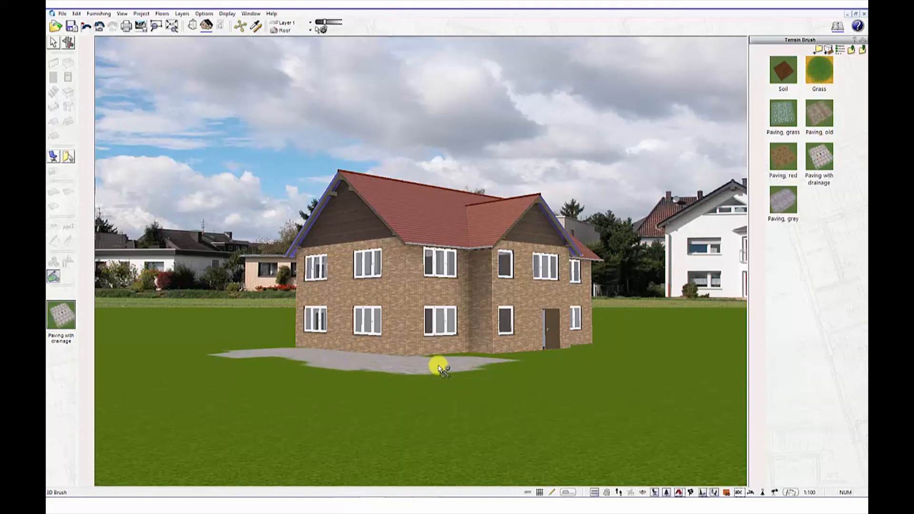
drag(440, 371, 577, 353)
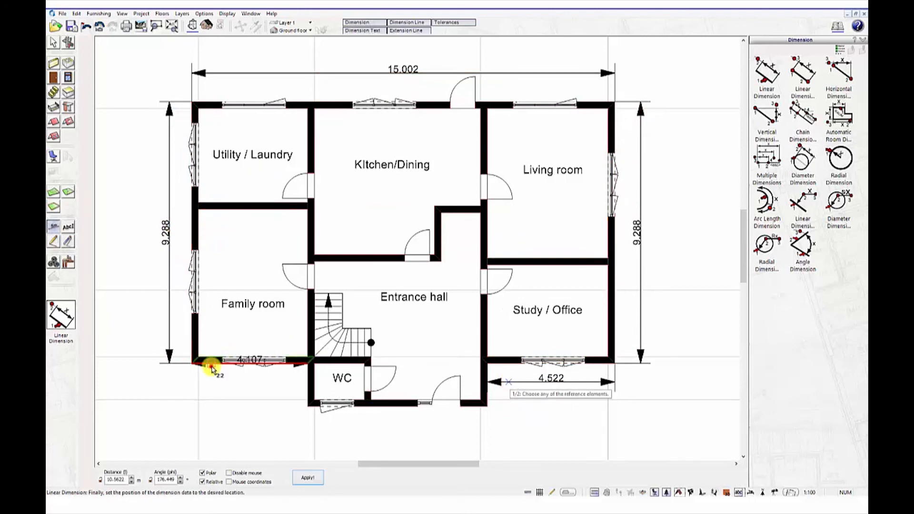
Place the 4.107 dimension line below the family room.
click(390, 410)
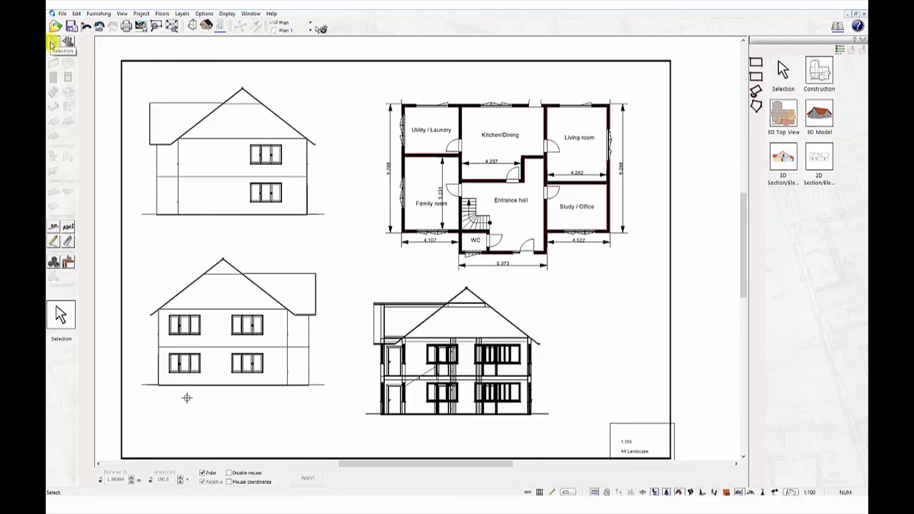
Select the lower-right sheet drawing and set its view direction to Bottom.
click(456, 350)
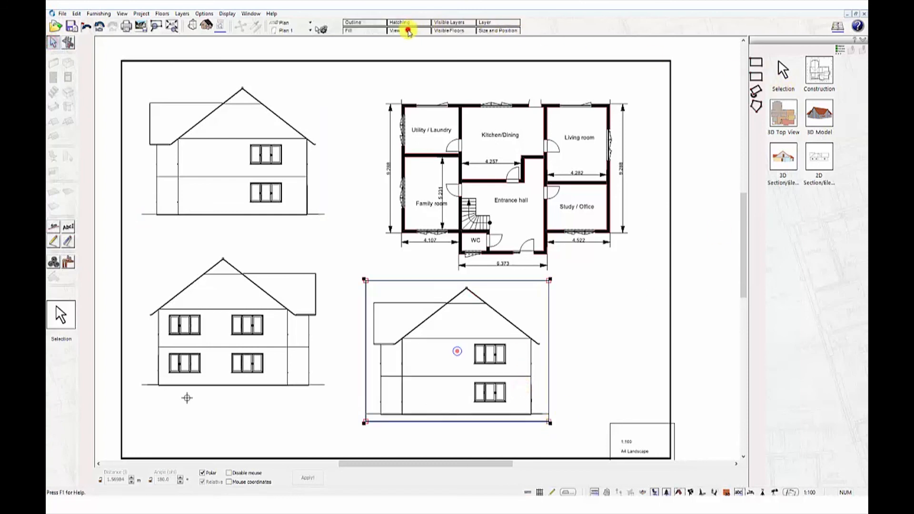
click(397, 30)
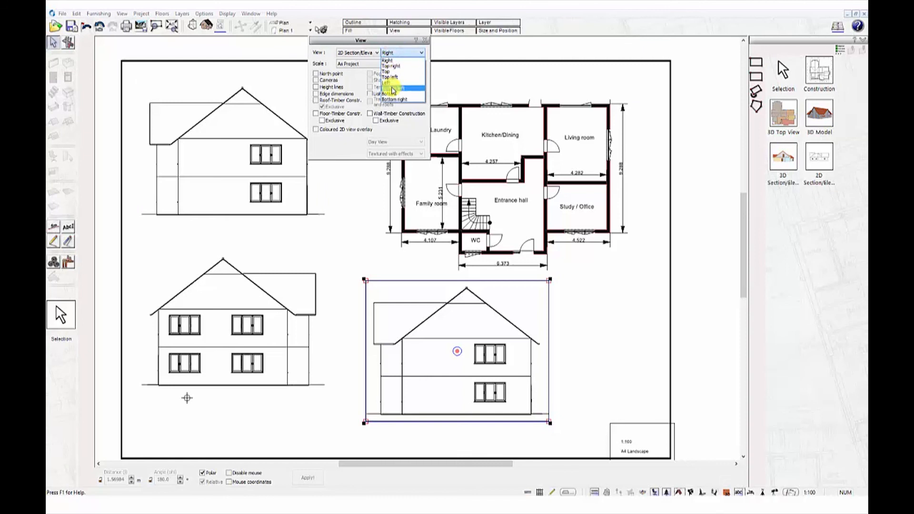
click(395, 93)
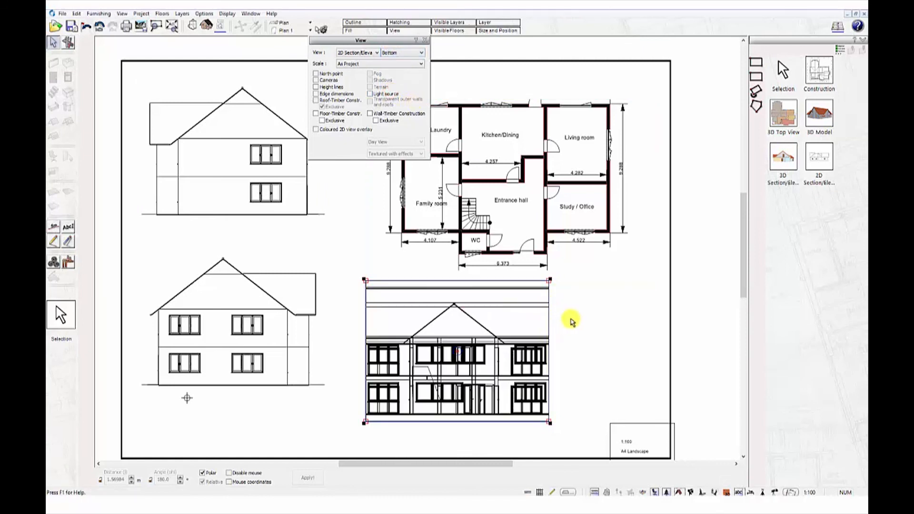